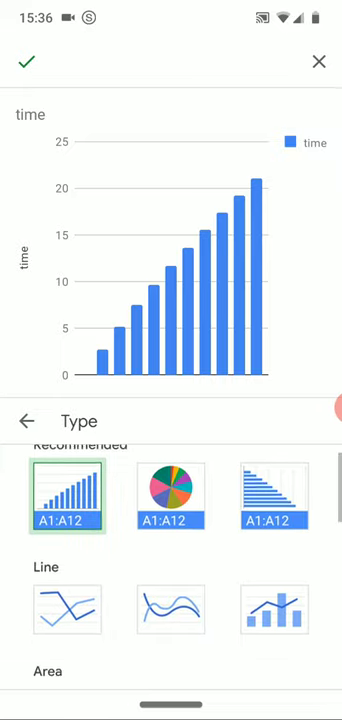
# Switch the time and distance chart to the Scatter type and place it on the sheet
pyautogui.scroll(-3)
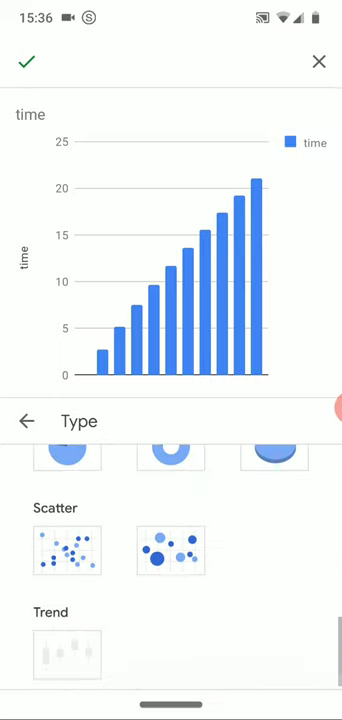
pyautogui.click(67, 557)
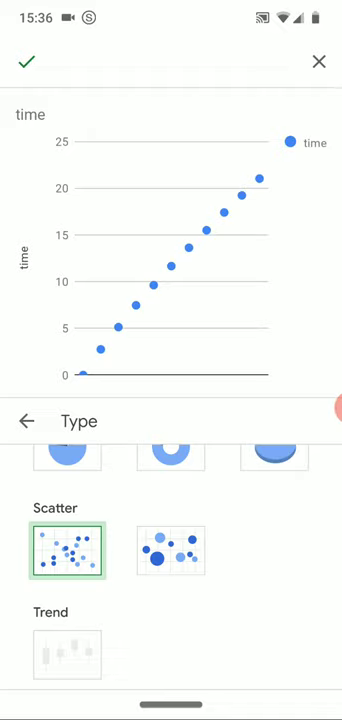
pyautogui.click(28, 420)
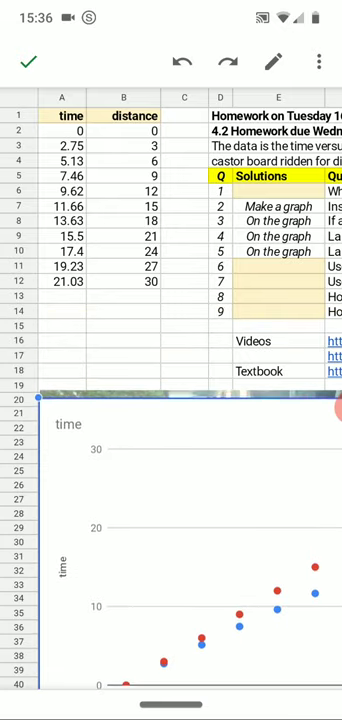
# Scroll down and right to reach the sheet tabs and add Sheet8
pyautogui.scroll(-3)
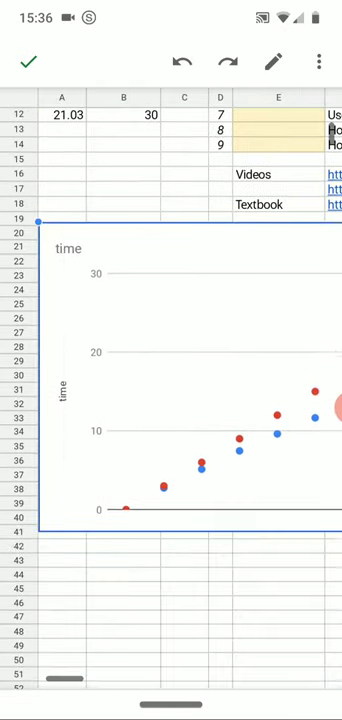
pyautogui.hscroll(3)
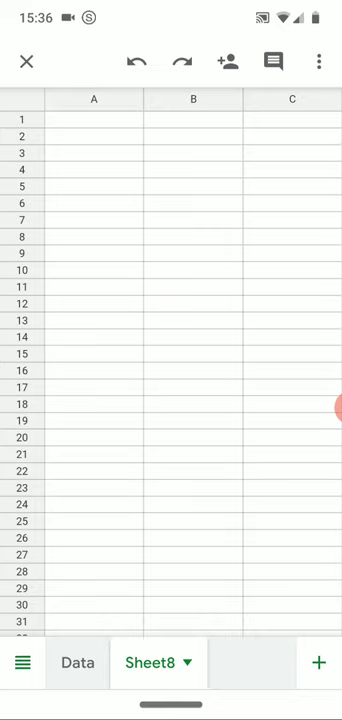
# Paste the time and distance table into A1 and a second copy into A13 on Sheet8
pyautogui.click(93, 126)
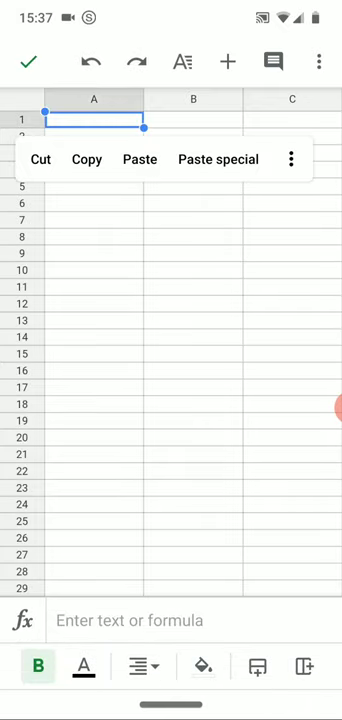
pyautogui.click(139, 159)
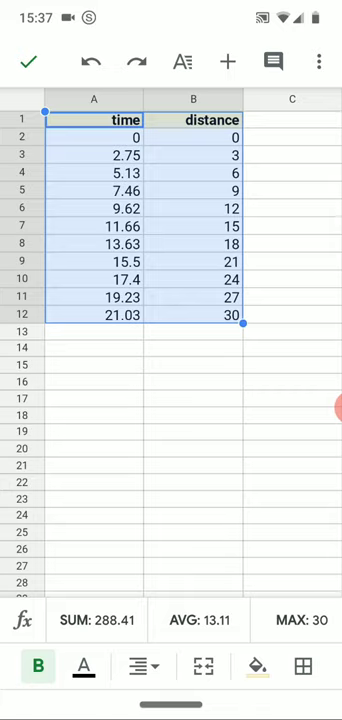
pyautogui.click(94, 134)
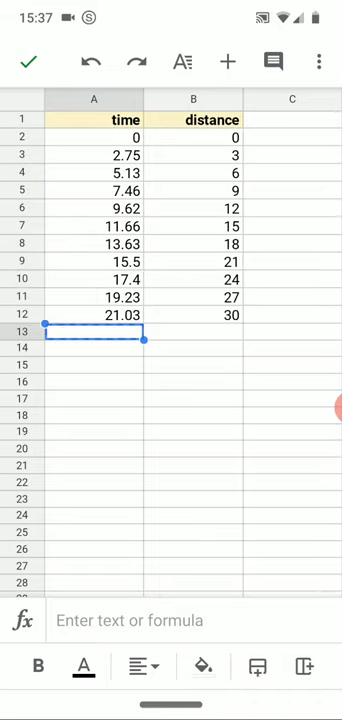
pyautogui.click(95, 132)
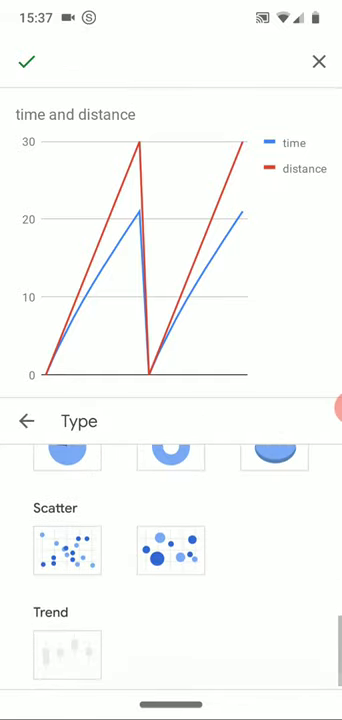
# Make the chart a scatter chart, set Legend to None, and confirm
pyautogui.click(68, 555)
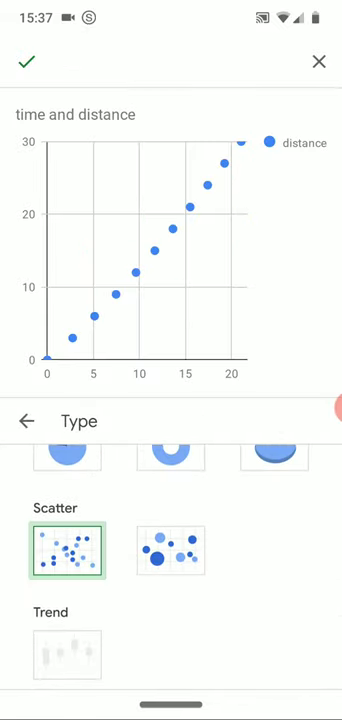
pyautogui.click(28, 421)
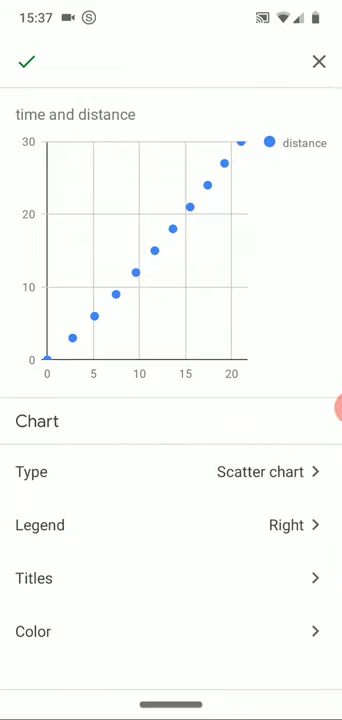
pyautogui.click(171, 525)
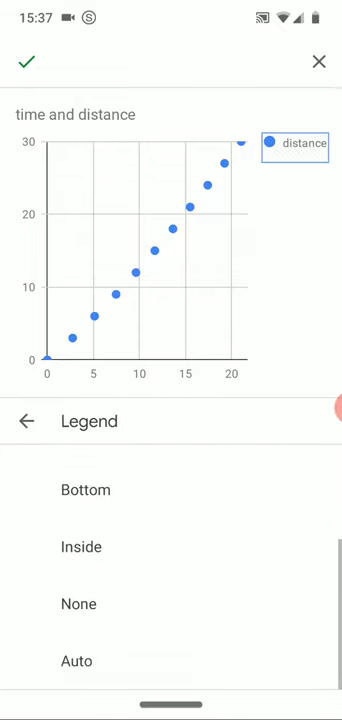
pyautogui.click(80, 603)
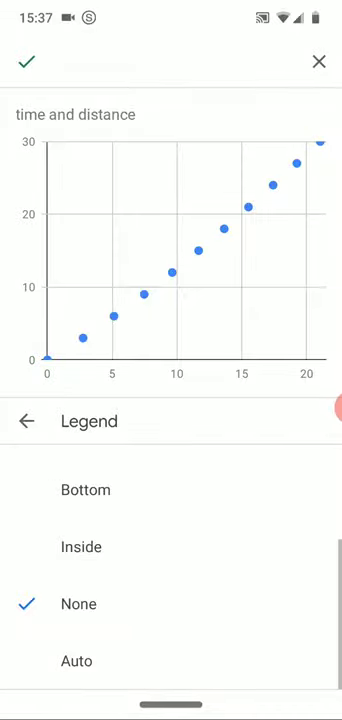
pyautogui.click(26, 421)
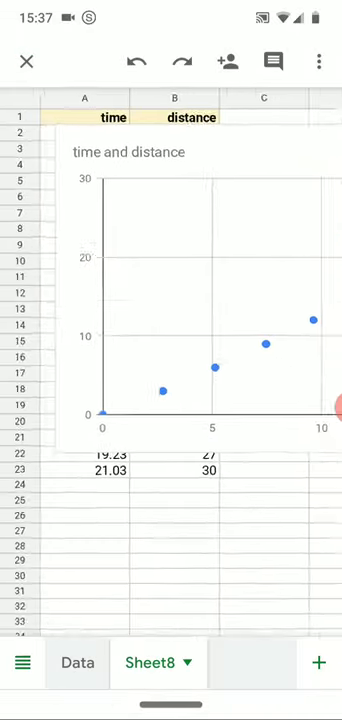
# Scroll down to move the scatter chart below row 24, clear of both tables
pyautogui.scroll(-3)
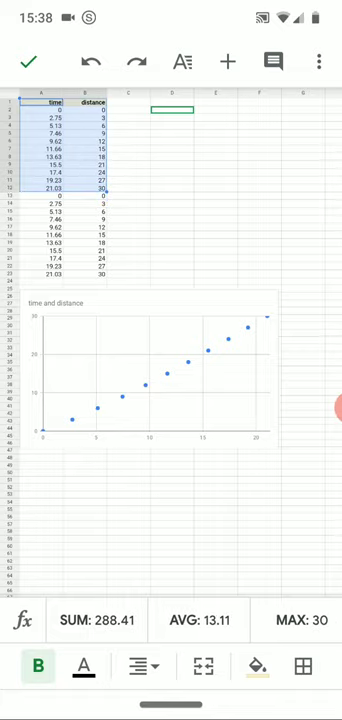
# Insert a new chart from the first data copy, set it to Scatter, and confirm
pyautogui.click(227, 61)
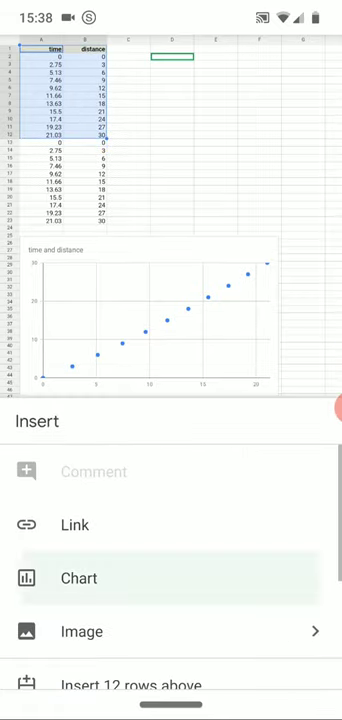
pyautogui.click(78, 577)
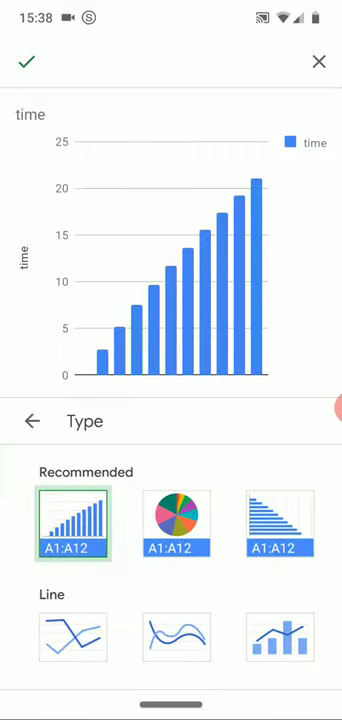
pyautogui.click(69, 555)
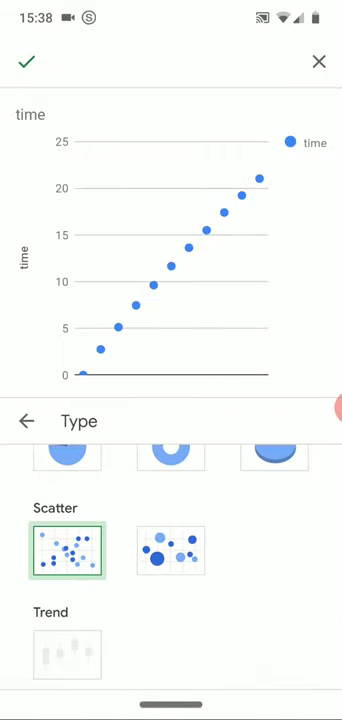
pyautogui.click(25, 62)
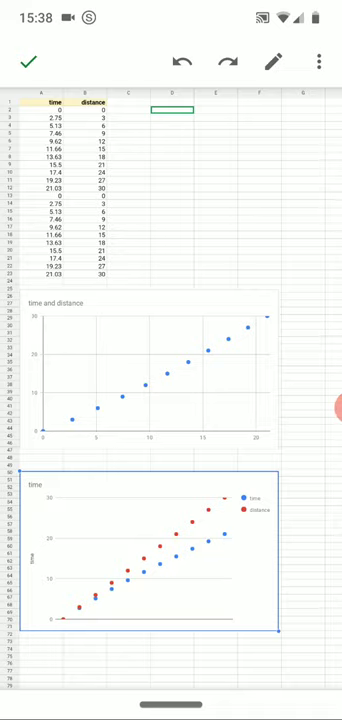
pyautogui.click(150, 378)
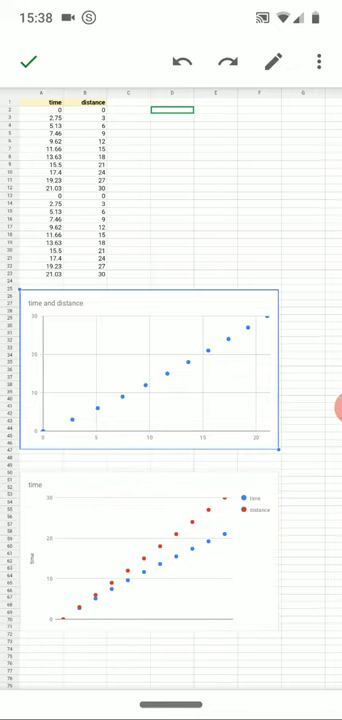
pyautogui.click(50, 180)
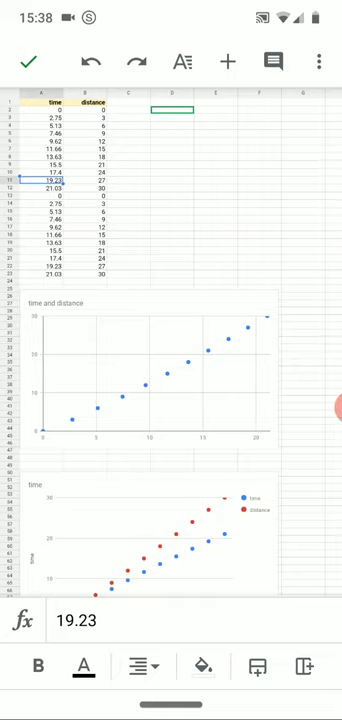
pyautogui.scroll(-3)
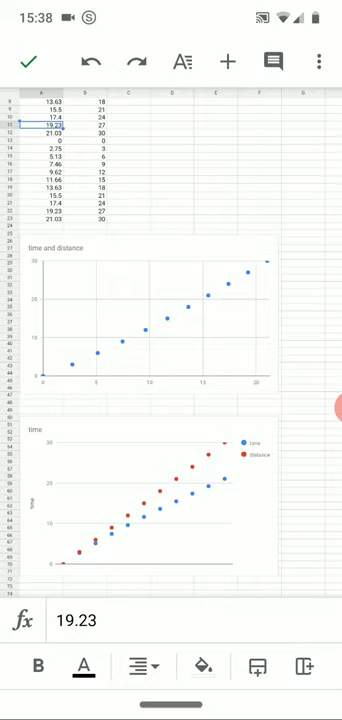
pyautogui.click(150, 510)
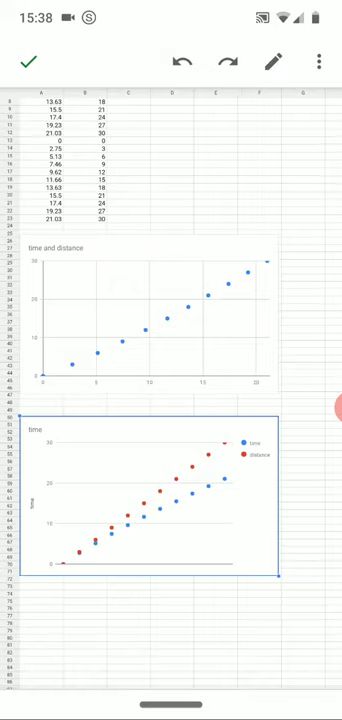
pyautogui.click(150, 330)
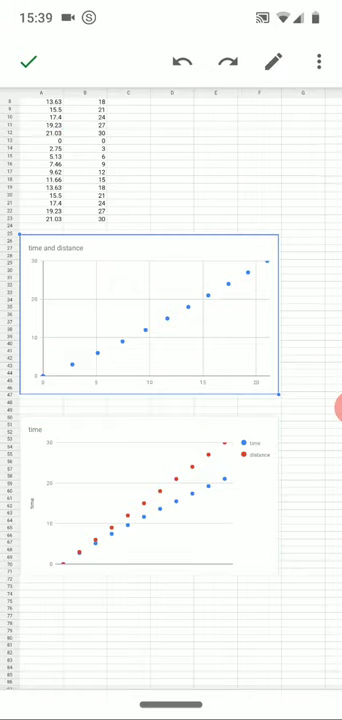